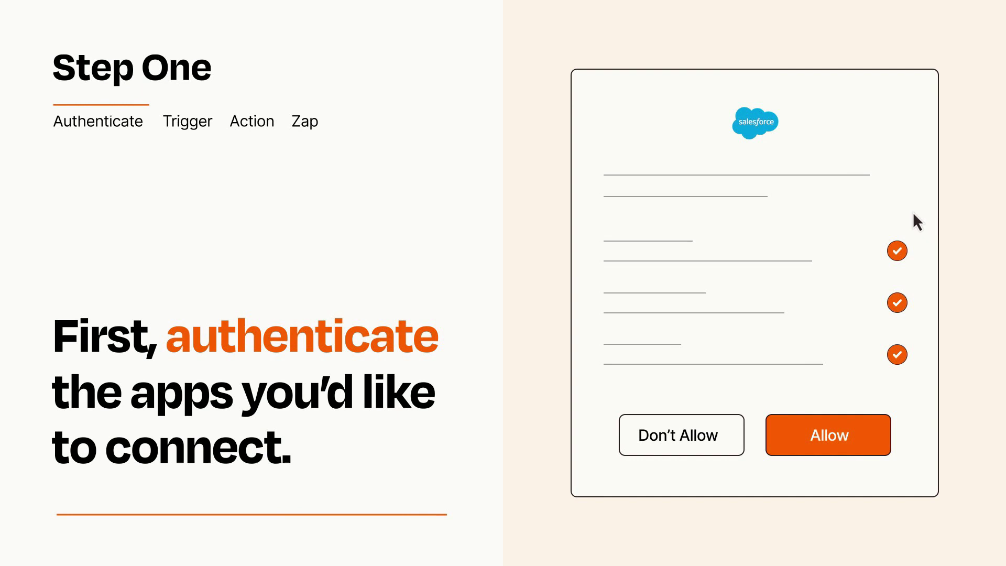
mouse_move(886, 468)
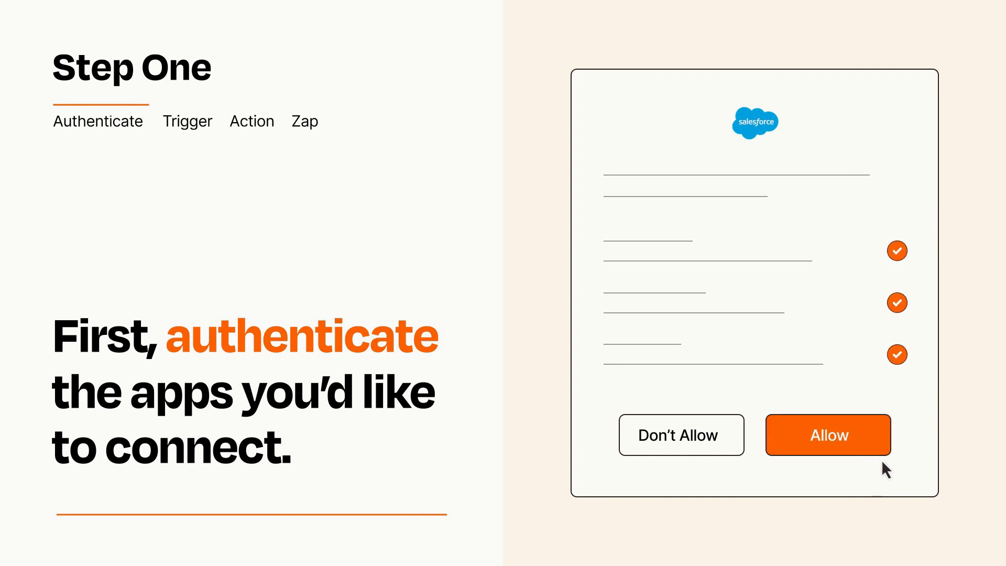
- Allow Zapier access to the Salesforce account on the authorization prompt
left_click(828, 434)
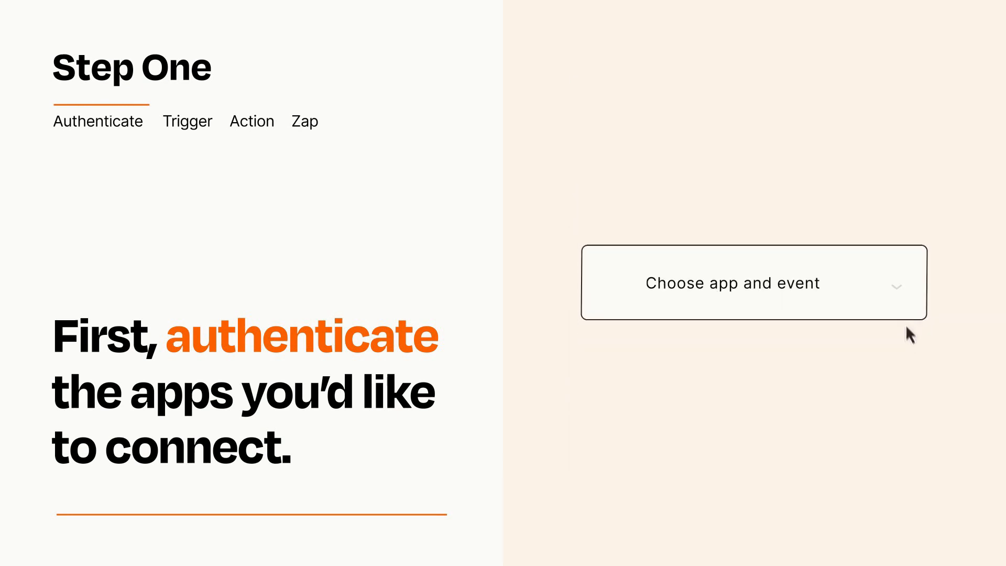
- Choose Form Submission from the trigger app-and-event list
left_click(753, 282)
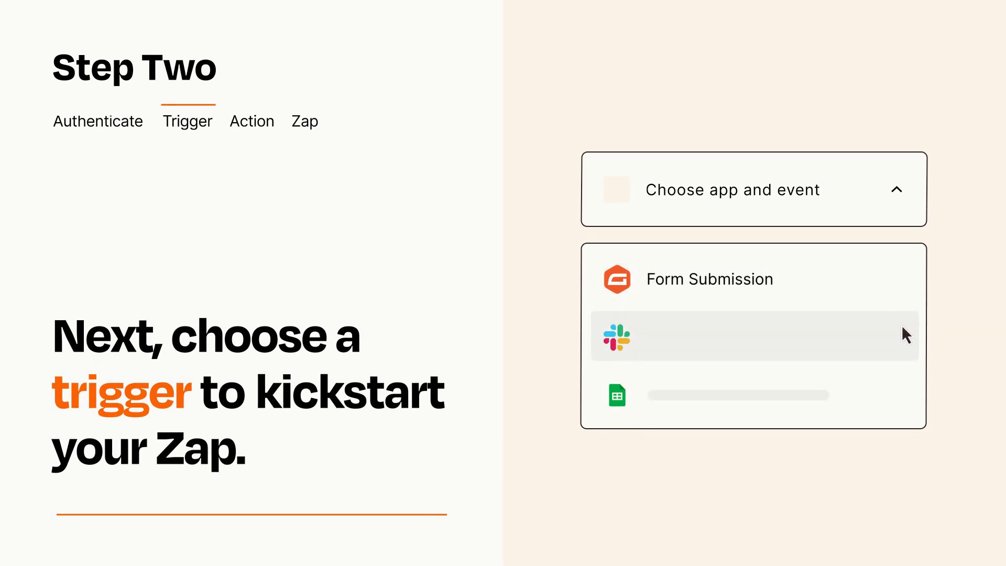
mouse_move(906, 401)
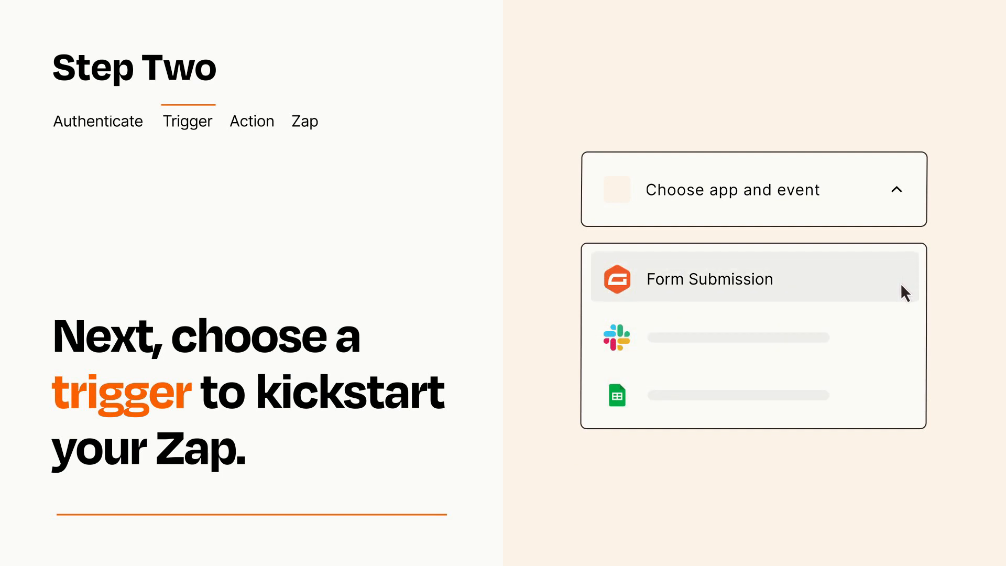
left_click(710, 279)
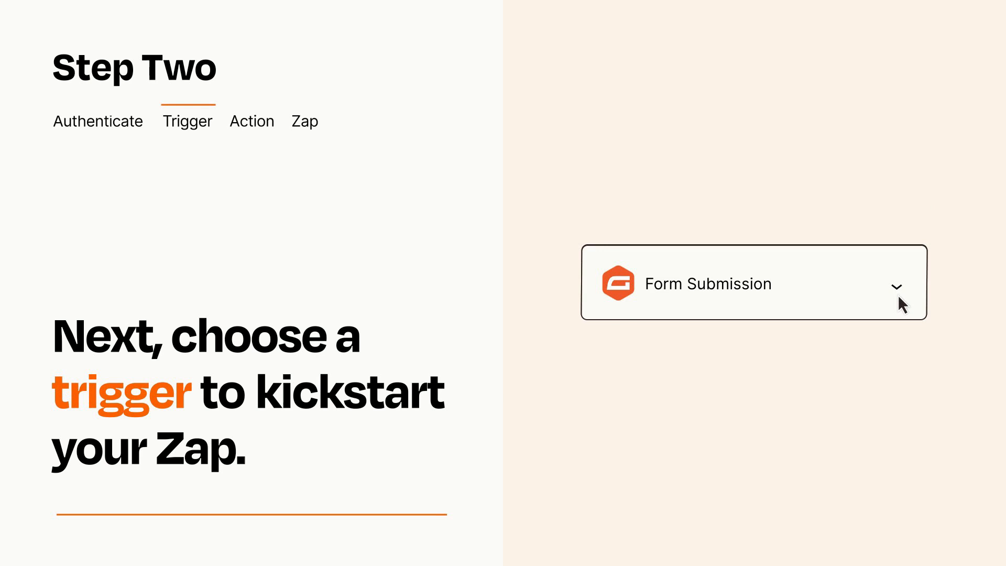
mouse_move(911, 302)
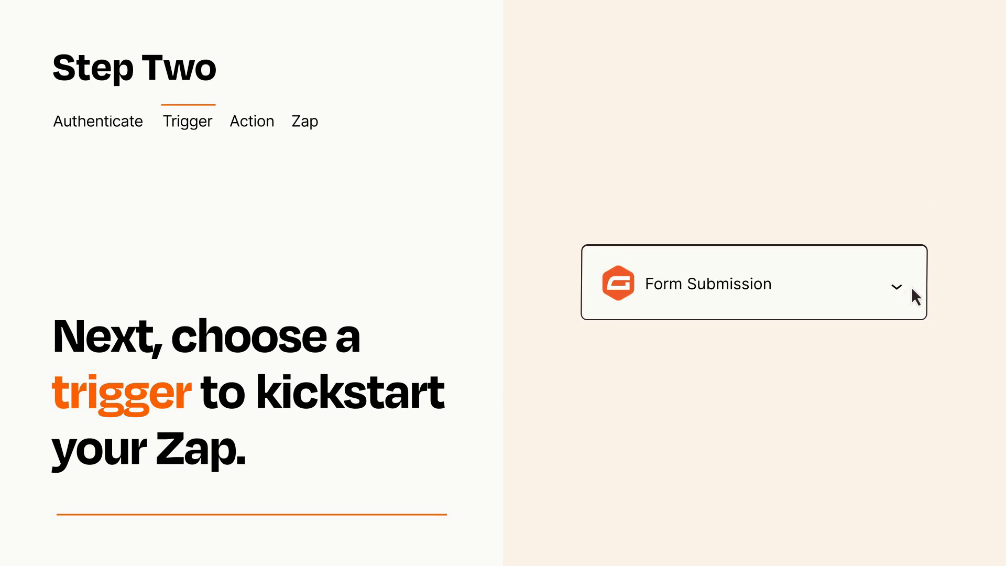
mouse_move(913, 289)
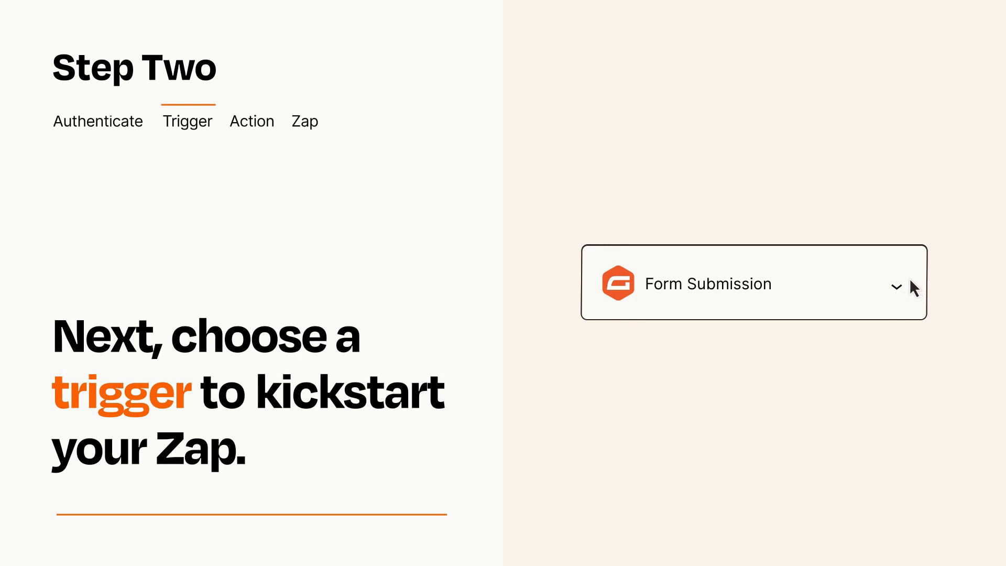
left_click(252, 121)
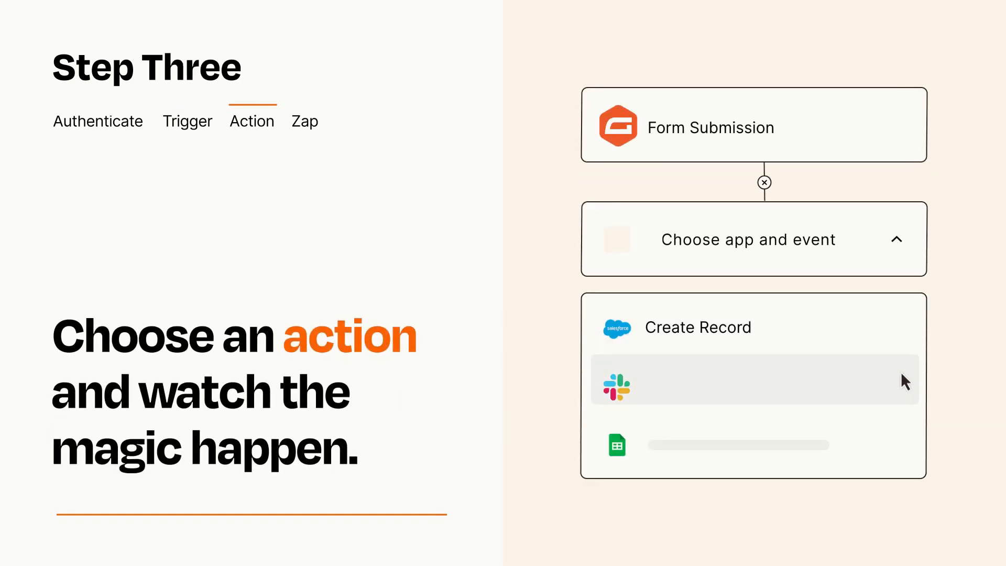
mouse_move(905, 450)
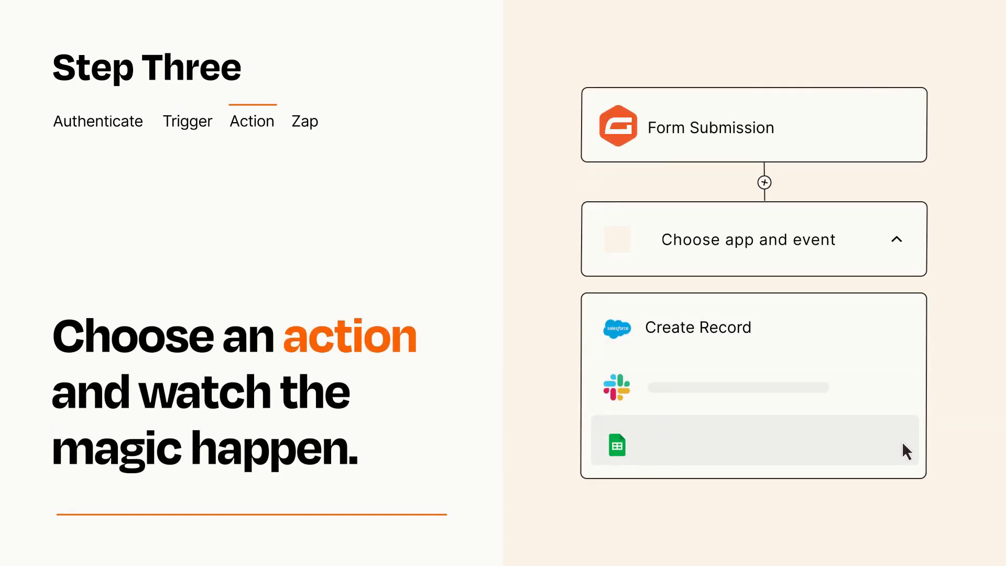
mouse_move(904, 340)
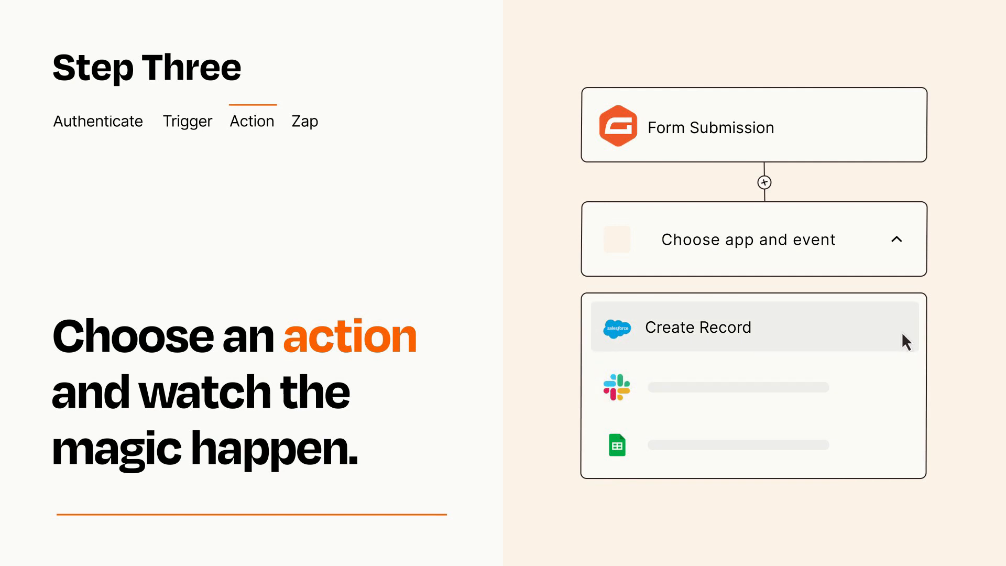
- Select Salesforce Create Record as the action after the trigger
left_click(699, 327)
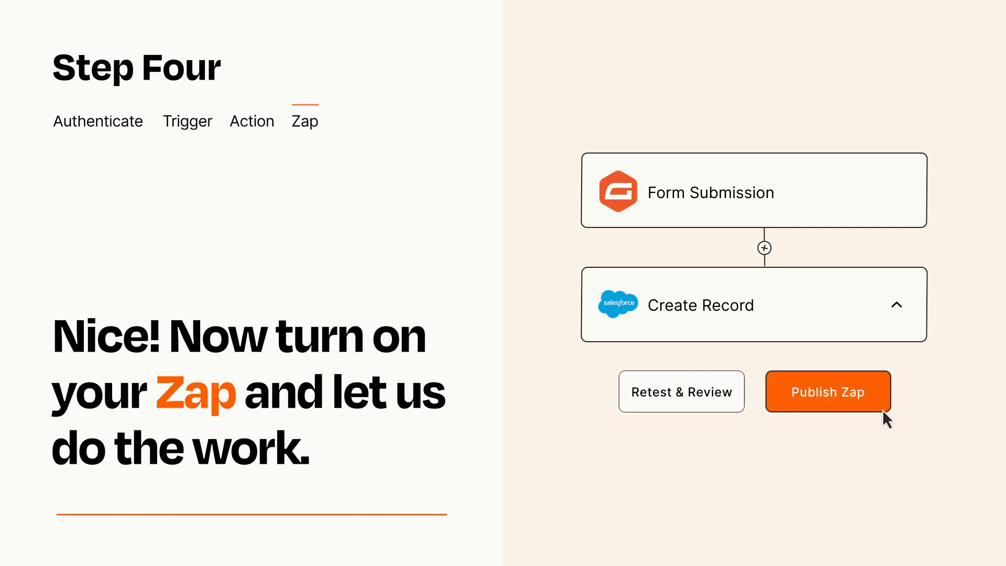
- Publish the finished Form Submission to Salesforce Zap
left_click(827, 391)
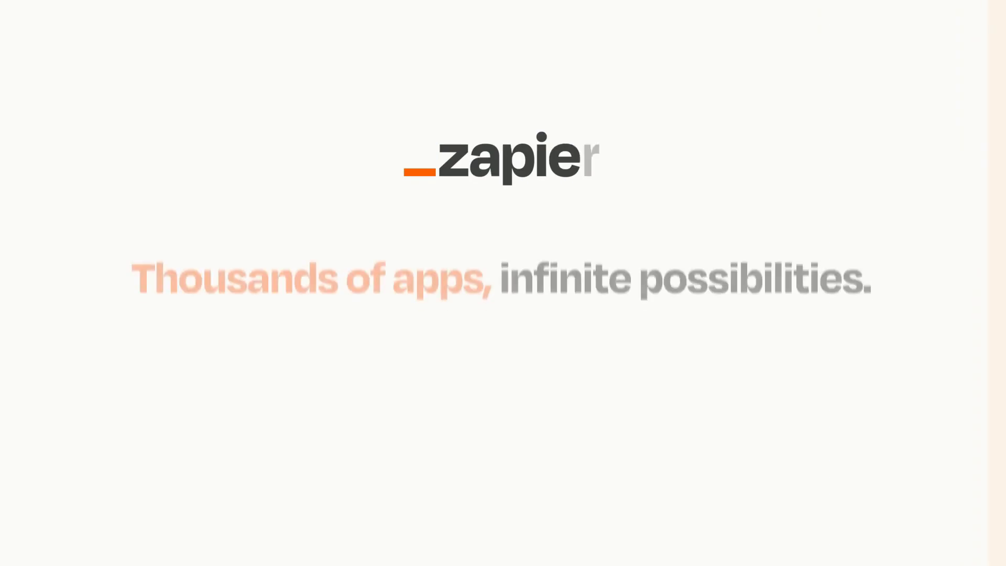